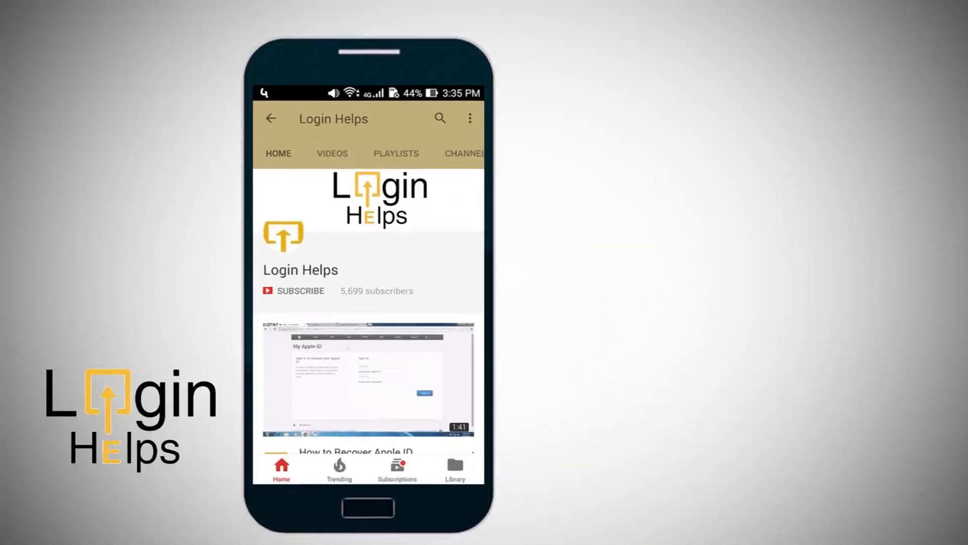
click(300, 290)
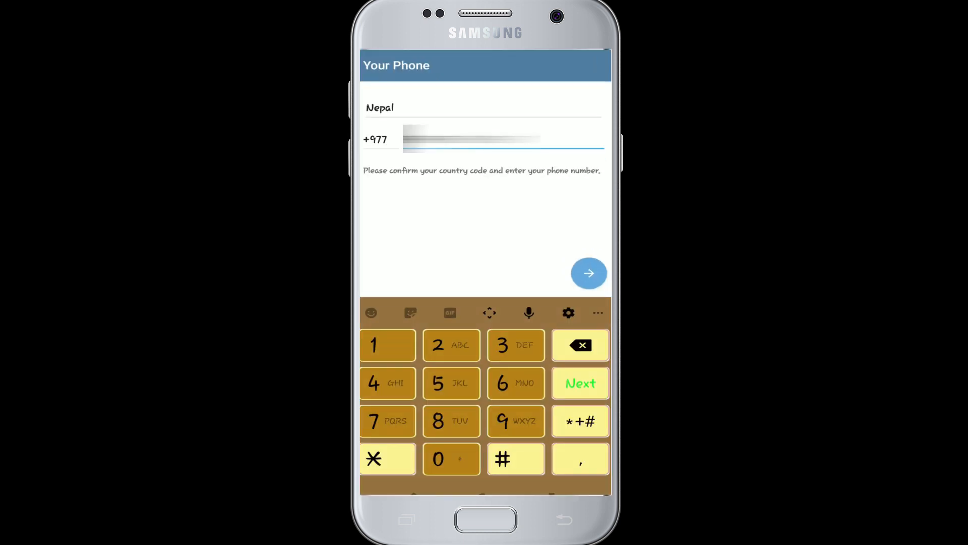
- Submit the phone number, hide the keyboard on the code screen, and launch the Settings app
click(589, 272)
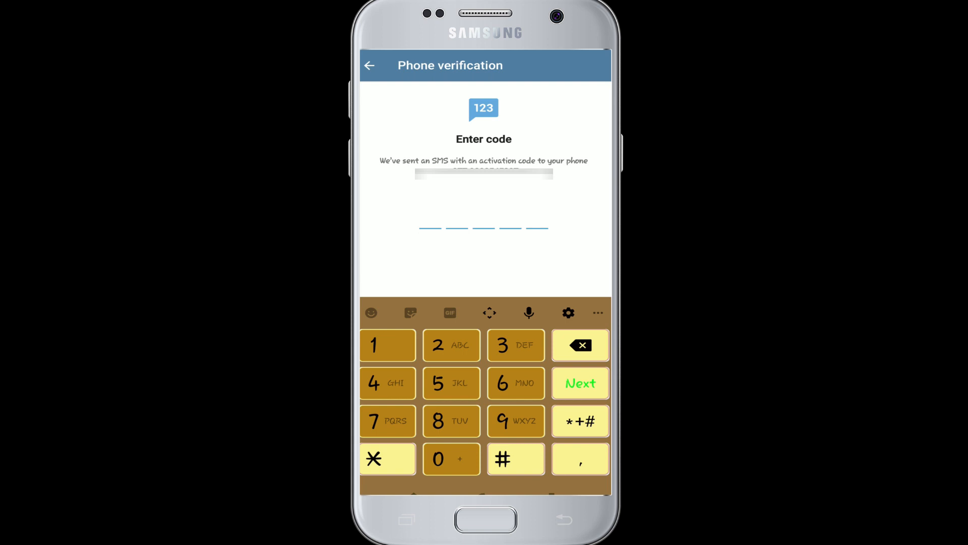
click(430, 227)
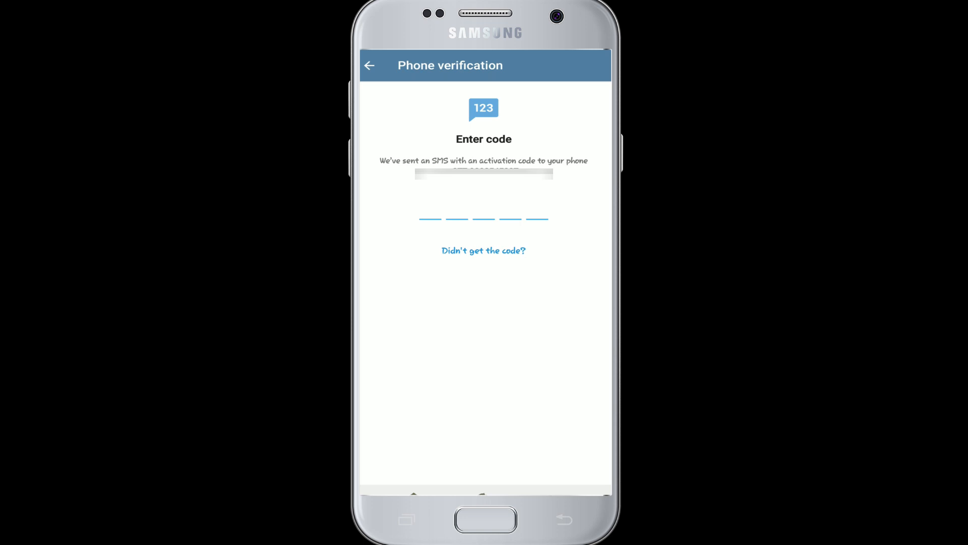
click(430, 213)
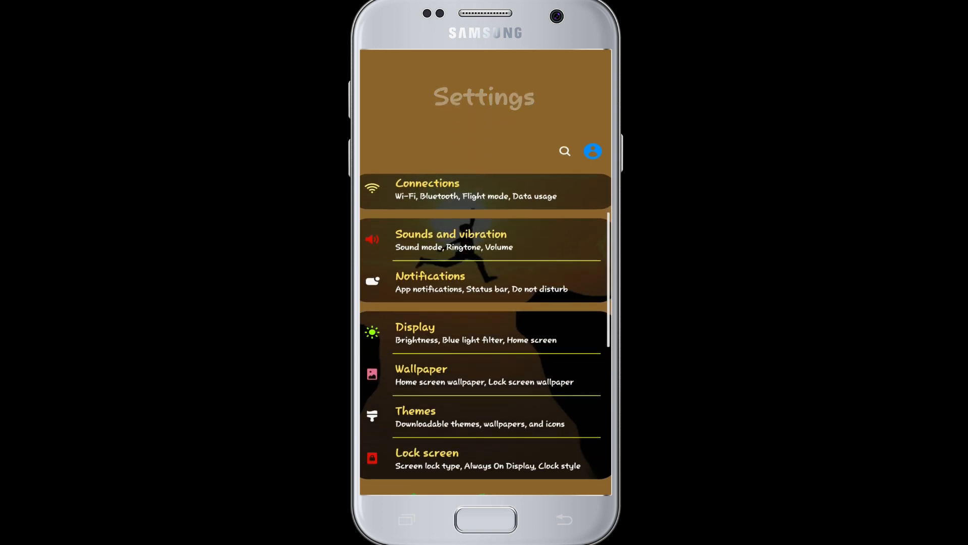
- Reach Telegram's App info page in Settings and bring the Permissions row into view
scroll(down, 3)
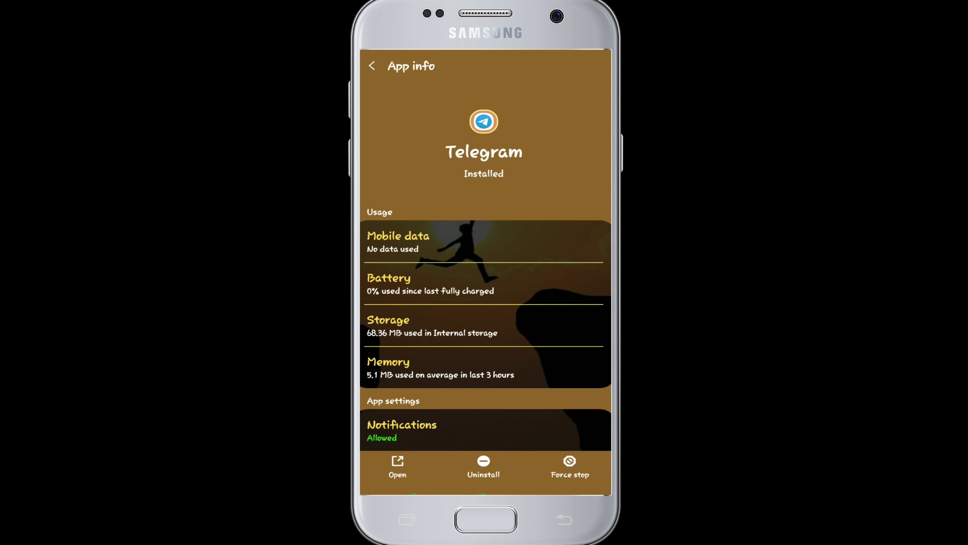
scroll(down, 3)
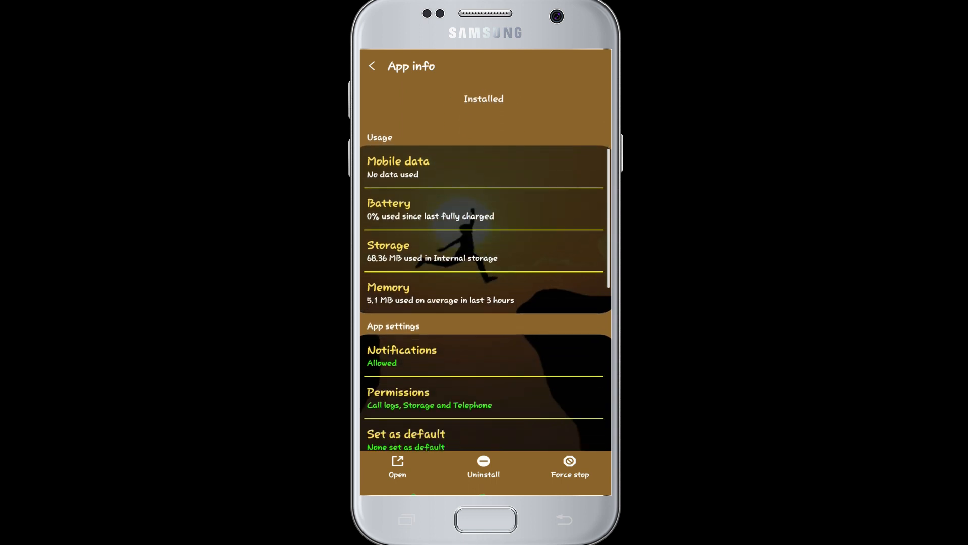
- Allow the Contacts permission for Telegram and return to its App info page
click(398, 391)
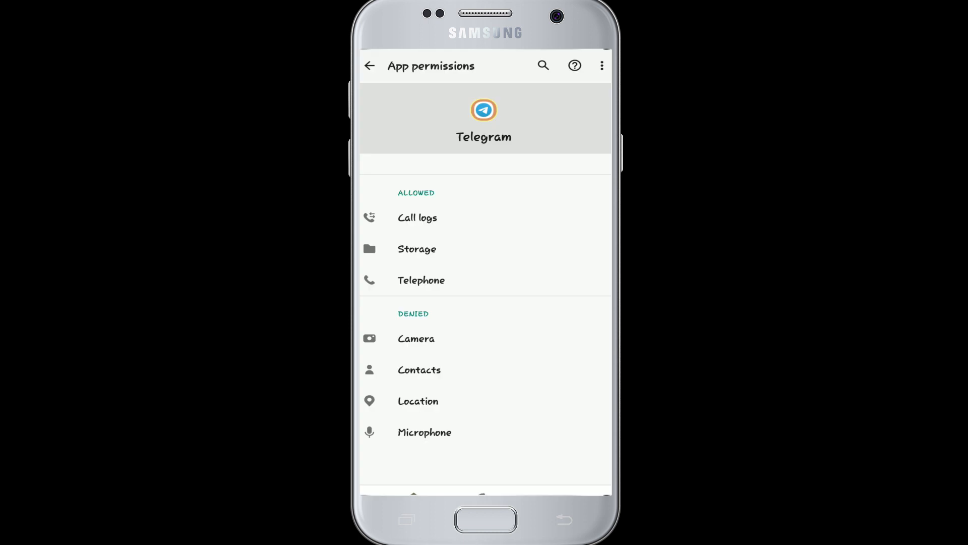
click(422, 280)
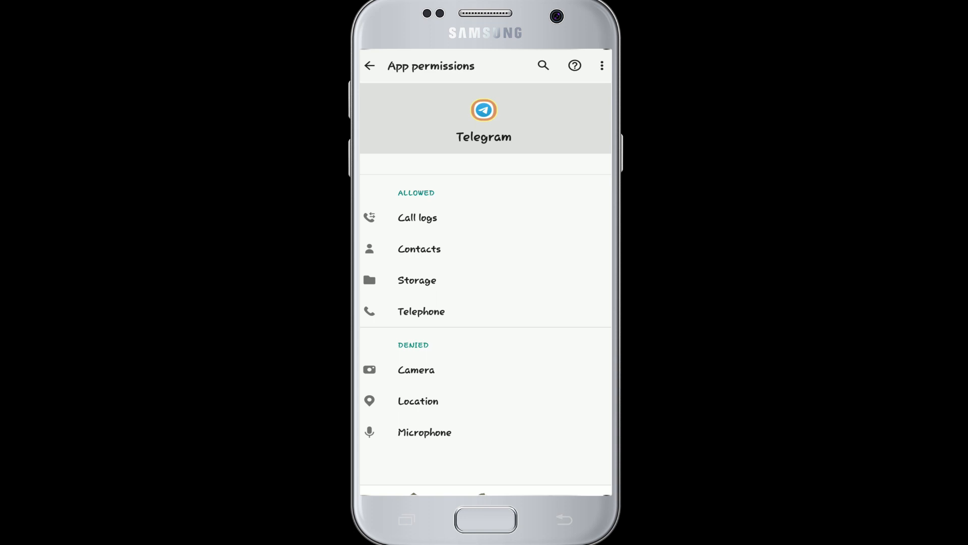
click(369, 67)
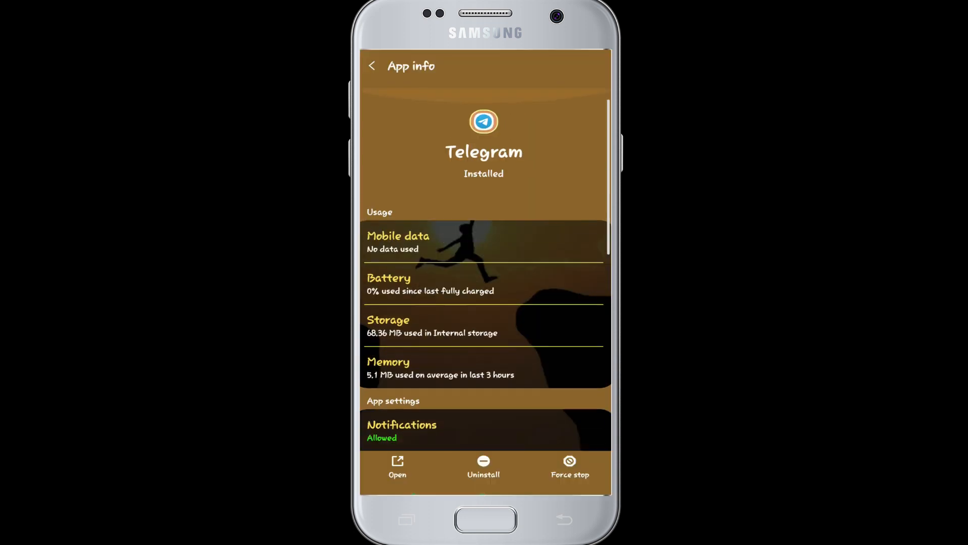
- Force-stop Telegram from its App info page
scroll(down, 3)
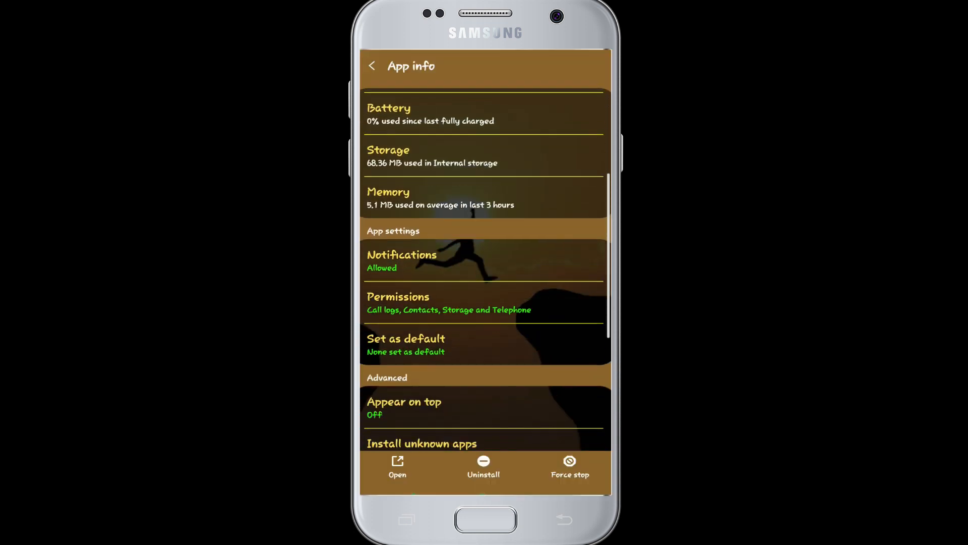
scroll(down, 3)
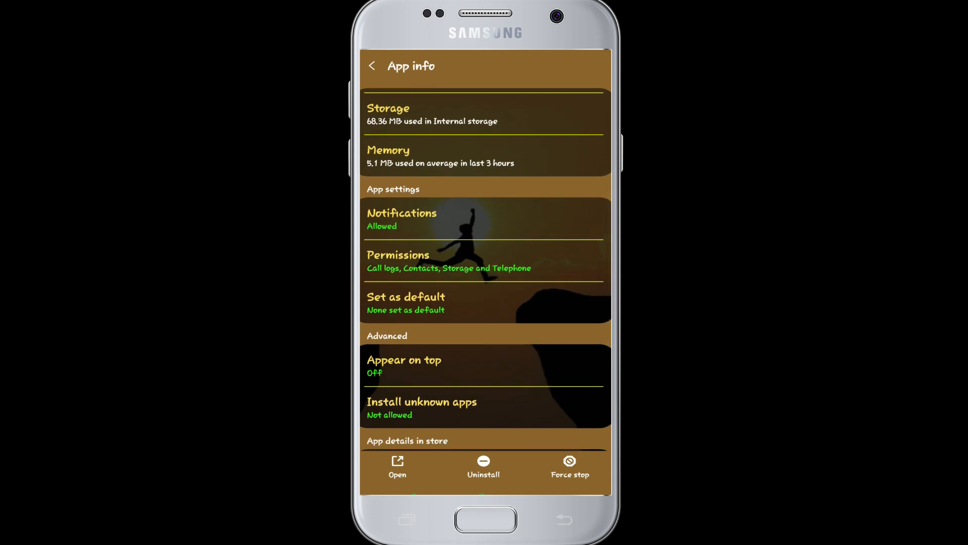
click(483, 520)
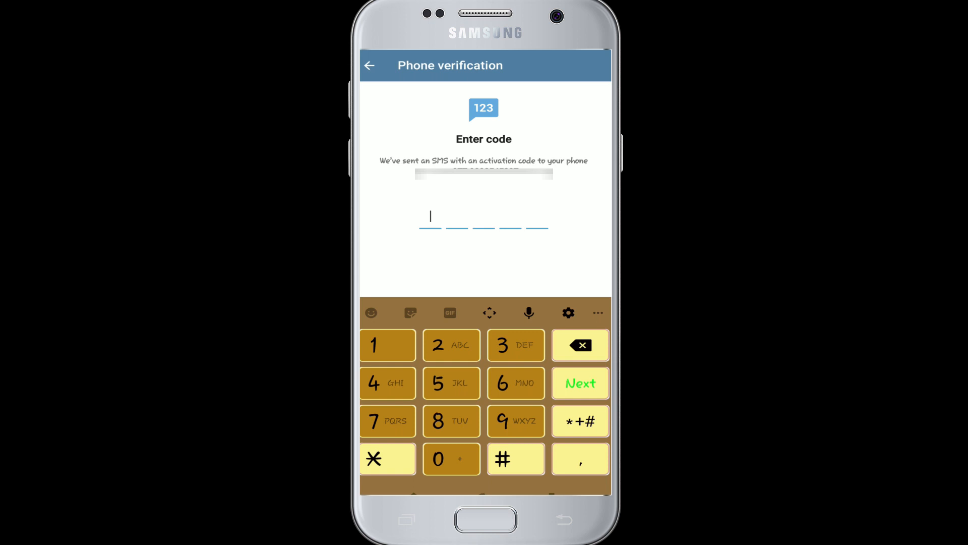
- Return to the phone number screen and resubmit the Nepal +977 number for verification
click(369, 66)
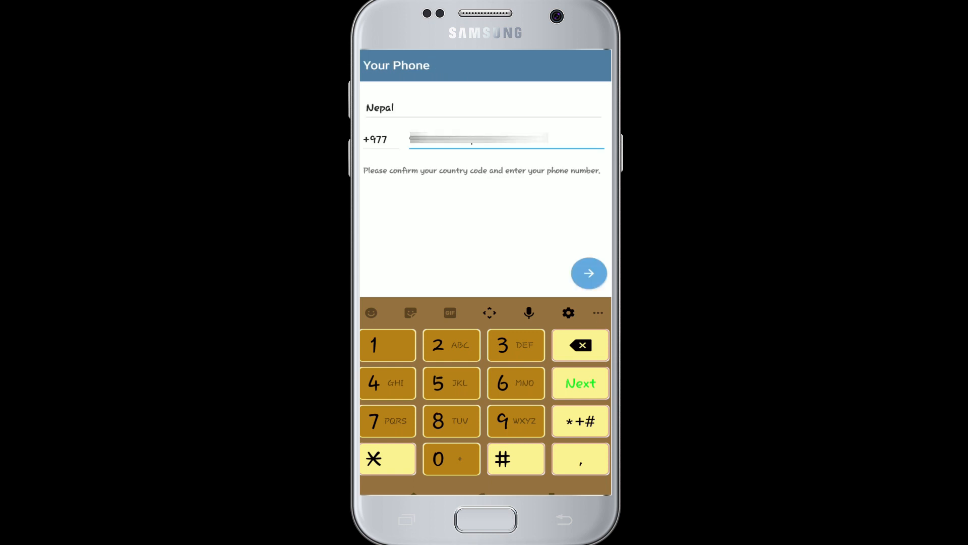
click(589, 272)
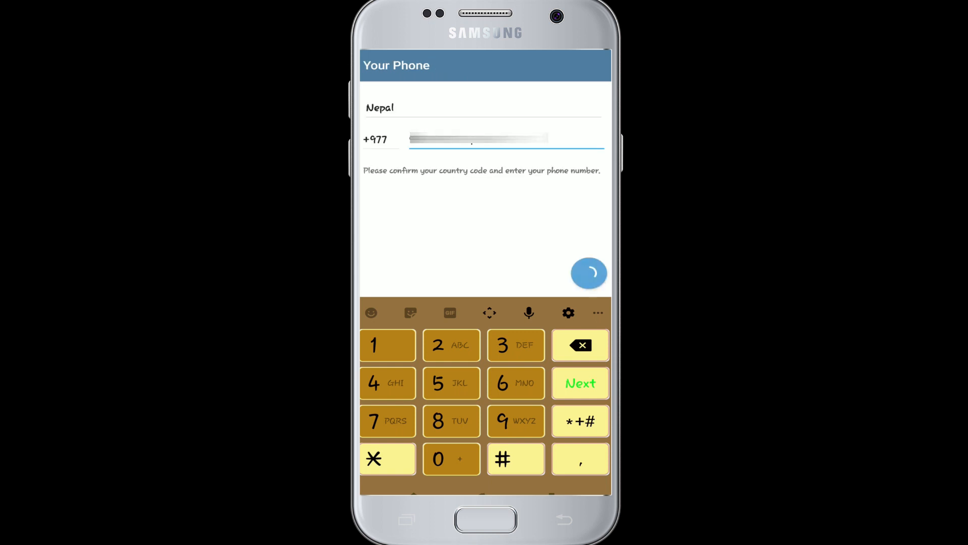